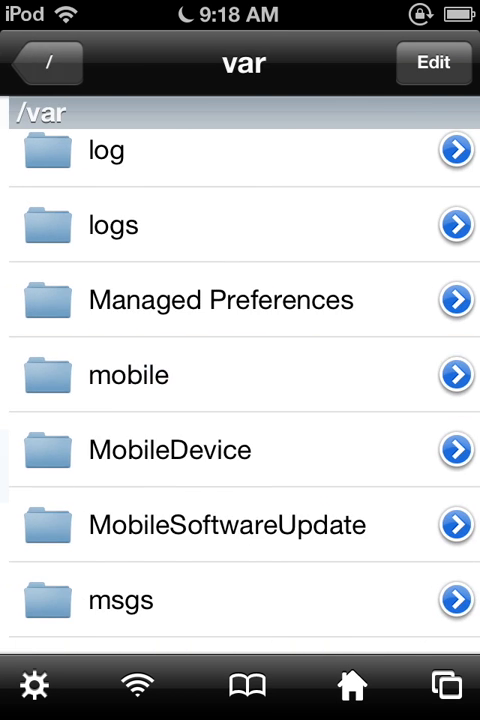
Step: Return from the var folder to the root directory and scroll through its listing
click(46, 63)
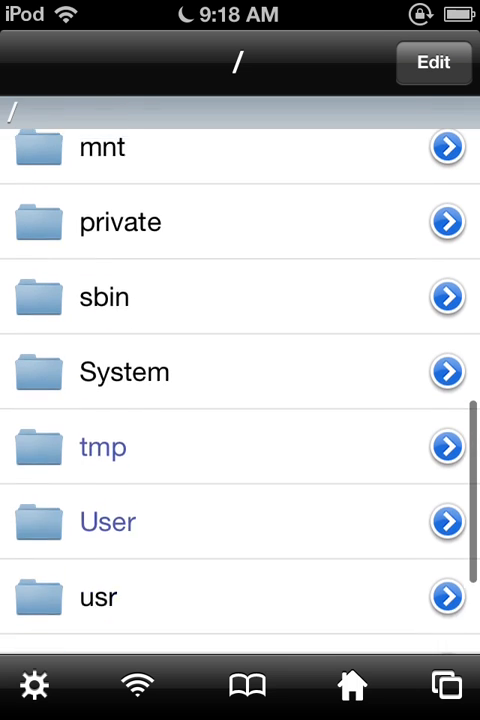
scroll(up, 3)
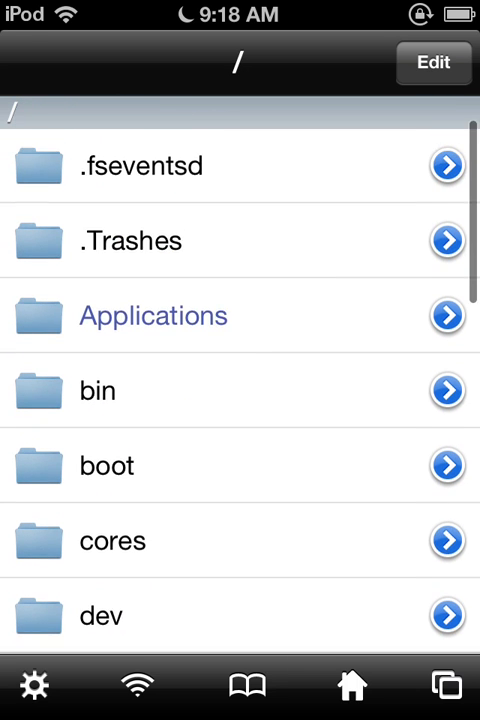
scroll(down, 3)
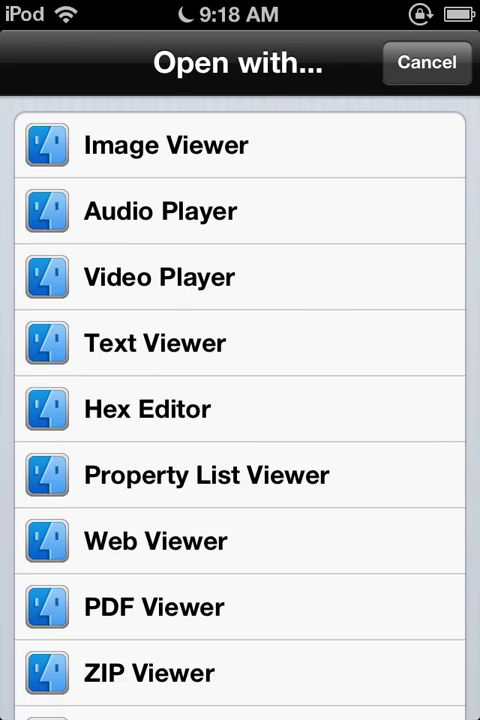
Step: Open hosts in Text Viewer and scroll to the end of the 127.0.0.1 .vn entries
click(155, 343)
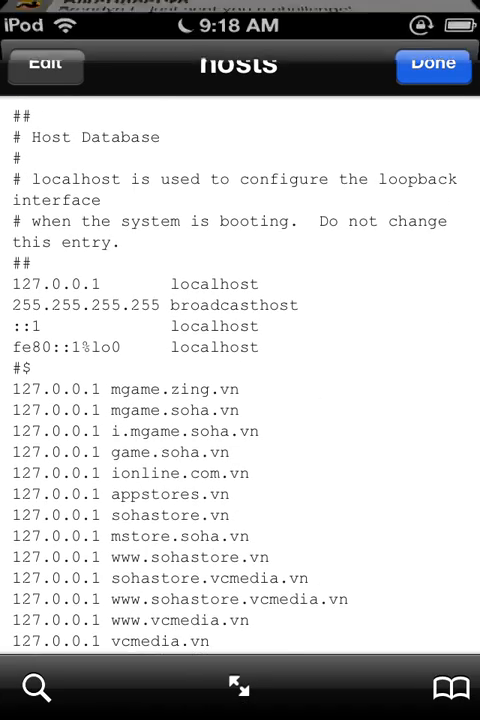
scroll(down, 3)
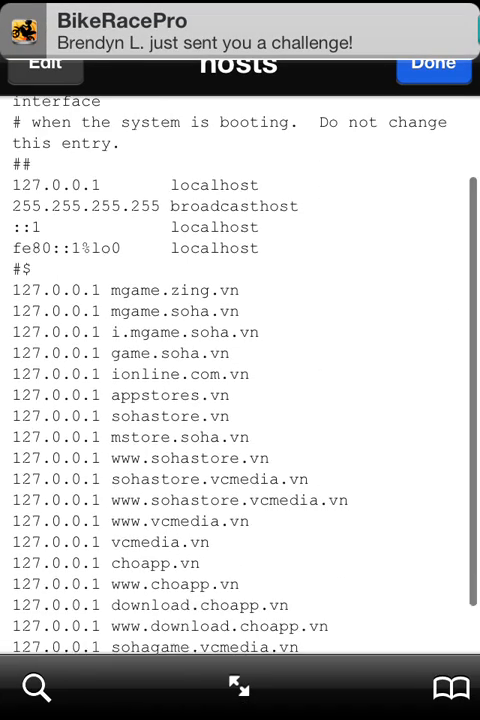
scroll(down, 3)
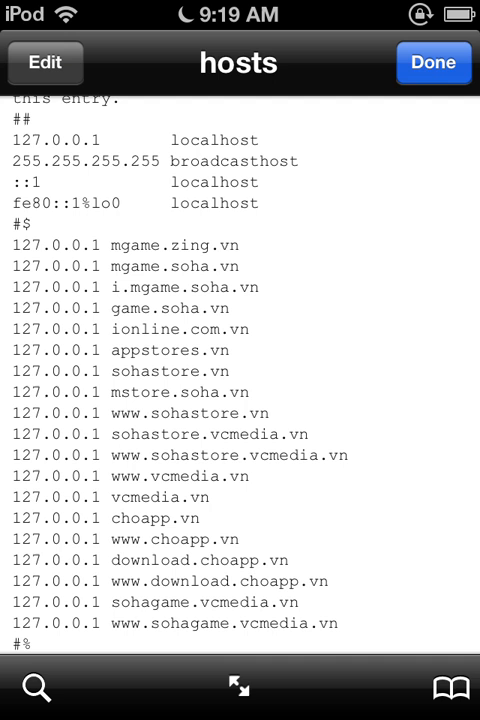
click(40, 392)
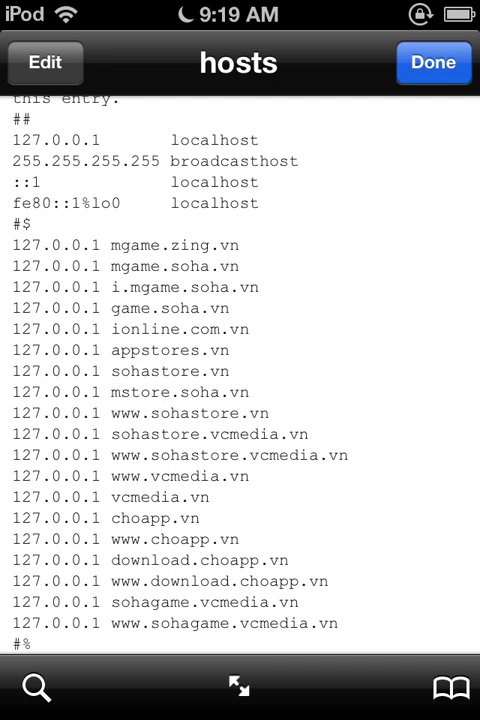
Step: Edit the hosts file text, finish typing with Done, and save it
click(45, 62)
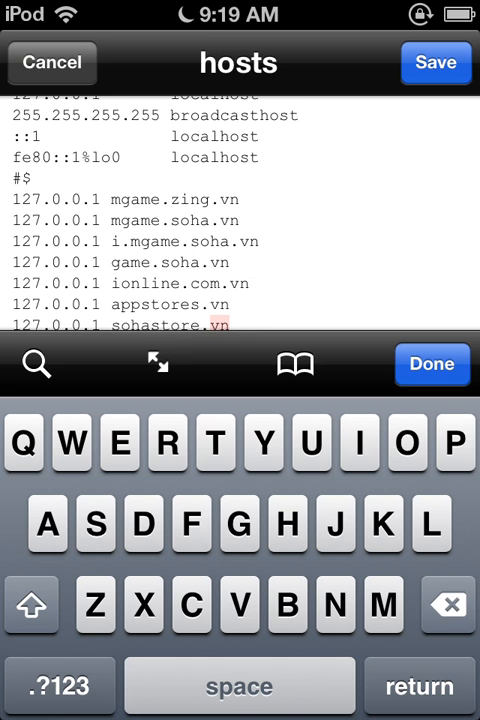
scroll(up, 3)
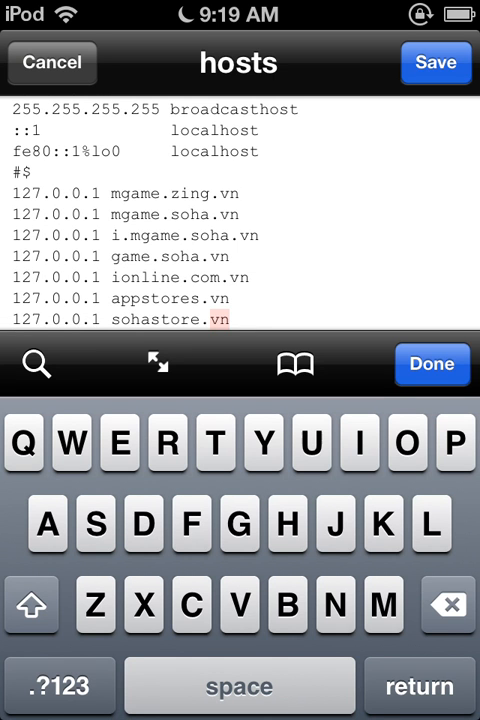
click(432, 363)
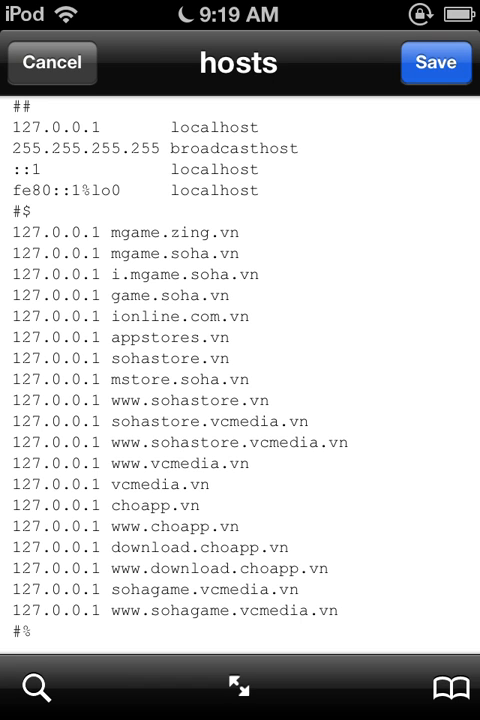
click(435, 62)
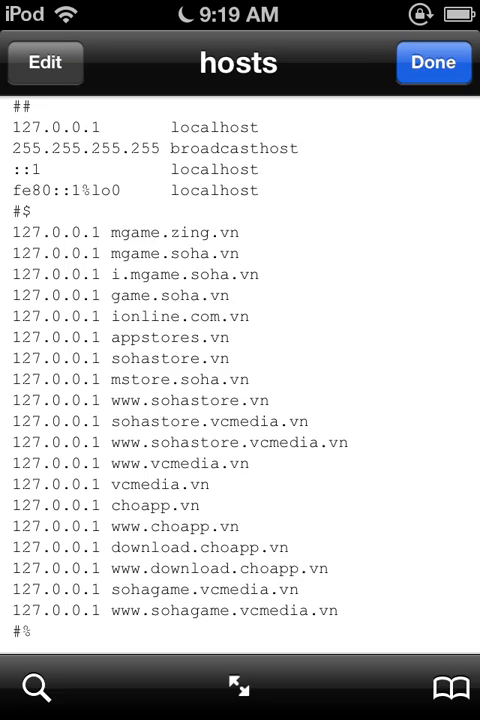
Step: Close the hosts file back to etc and exit iFile to the home screen
click(433, 62)
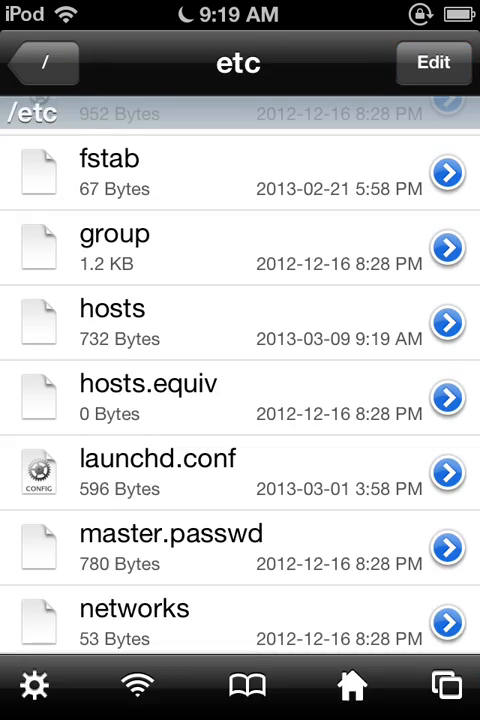
key(home)
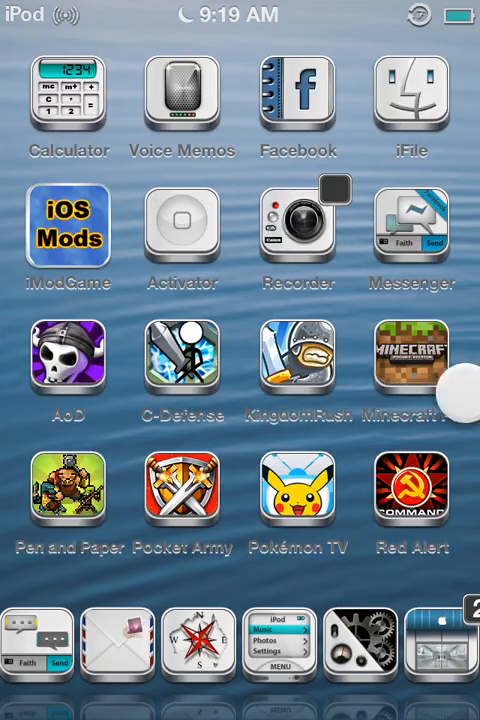
scroll(left, 3)
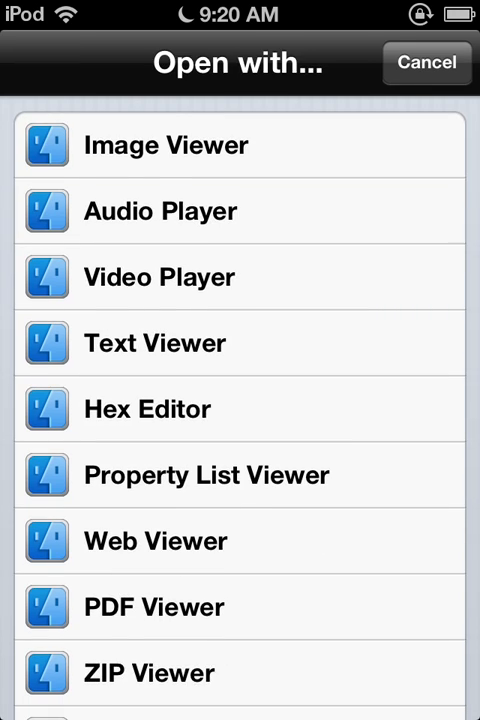
Step: Reopen hosts in Text Viewer to check it, close it, and return to root
click(155, 342)
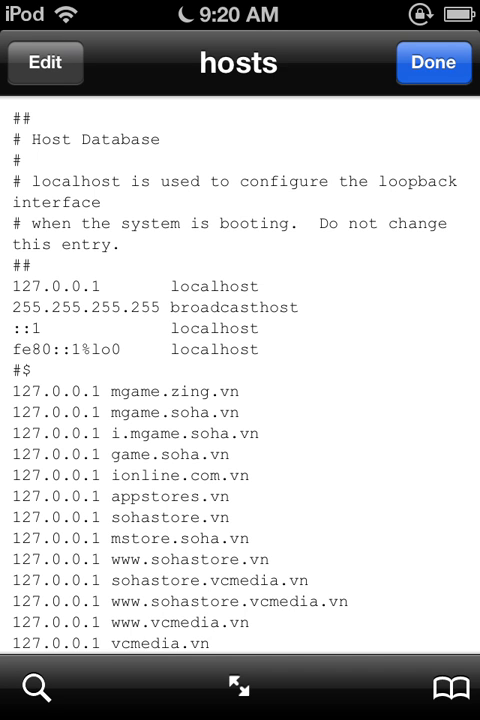
click(433, 62)
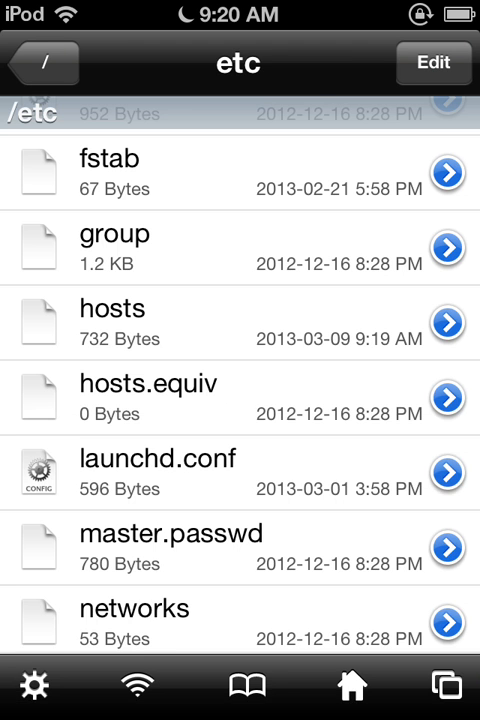
click(42, 63)
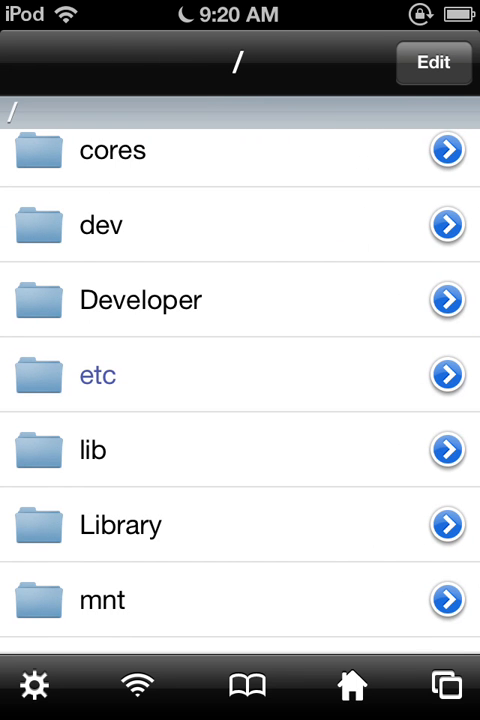